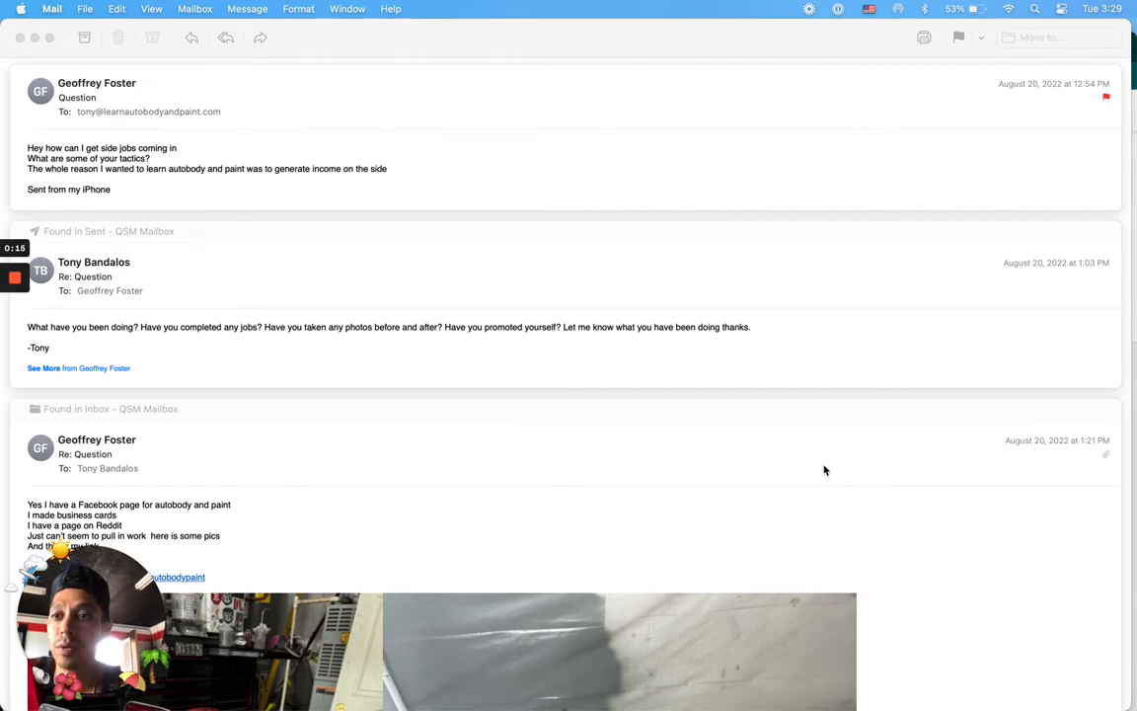
{"action": "mouse_move", "coordinate": [272, 184]}
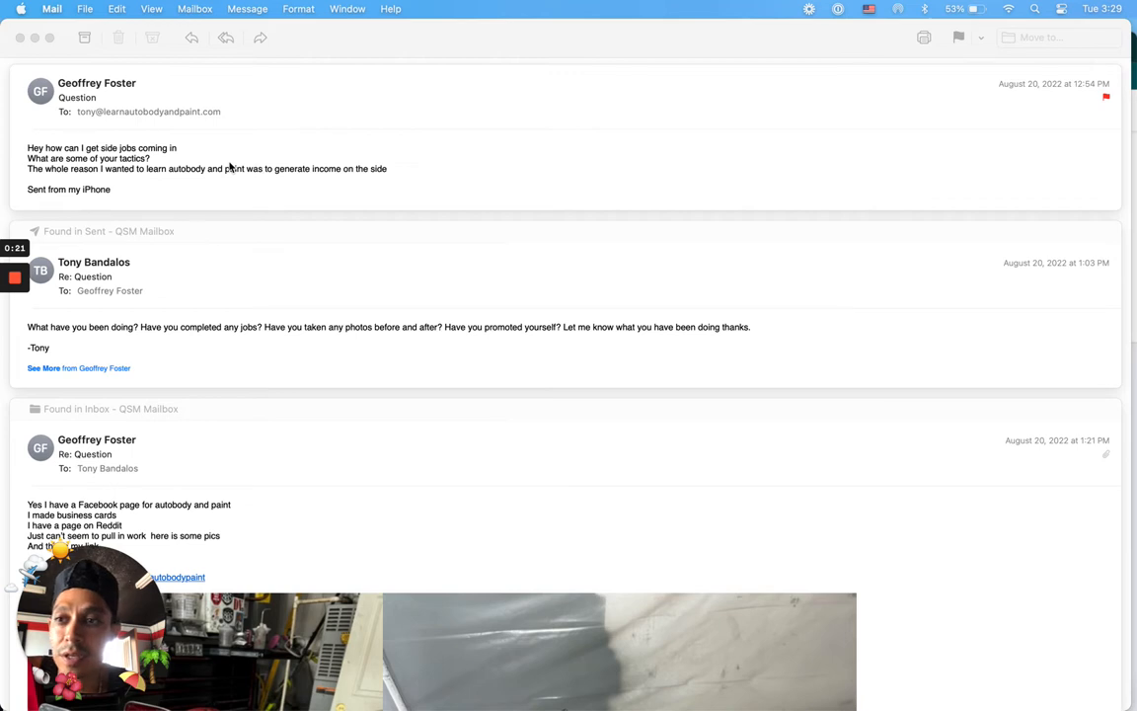
{"action": "mouse_move", "coordinate": [249, 195]}
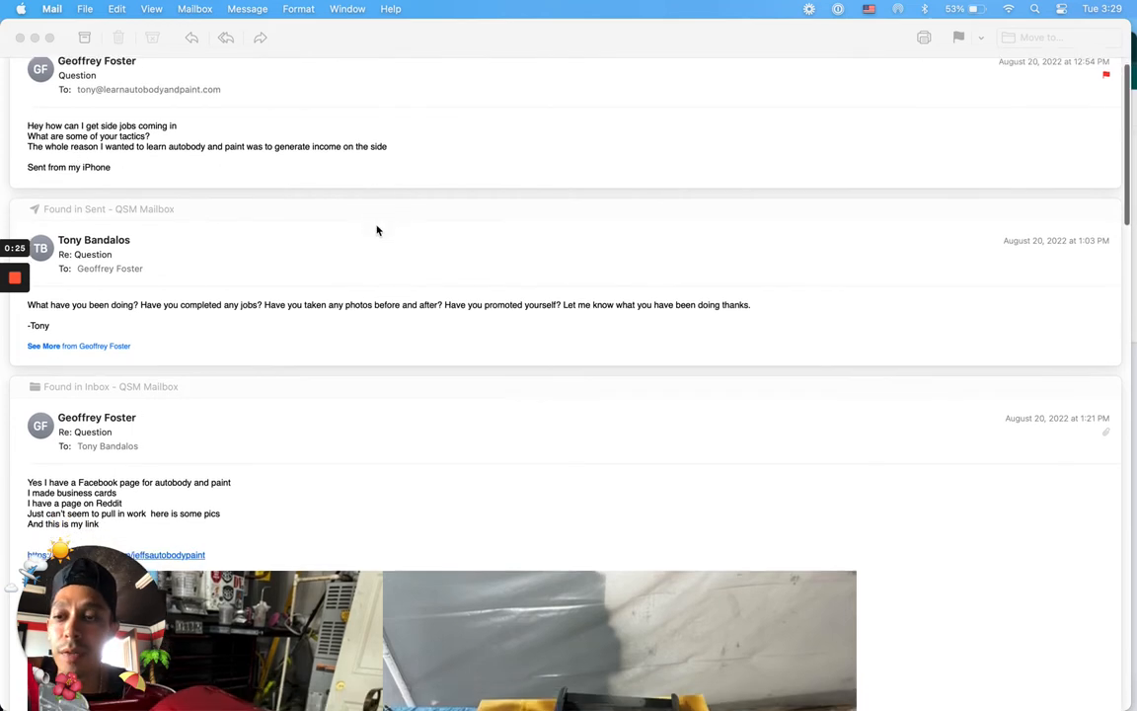
Scroll through Jeff's autobody and paint page intro, photos and painted motorcycle parts post.
{"action": "scroll", "scroll_direction": "down", "scroll_amount": 3}
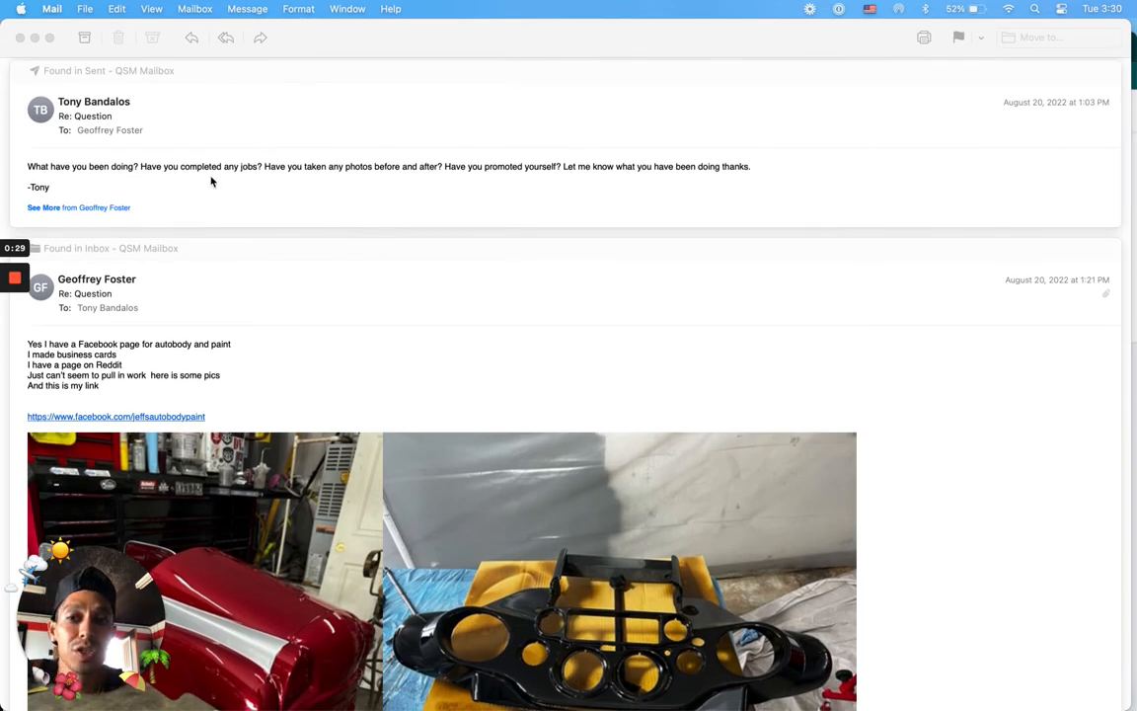
{"action": "mouse_move", "coordinate": [353, 197]}
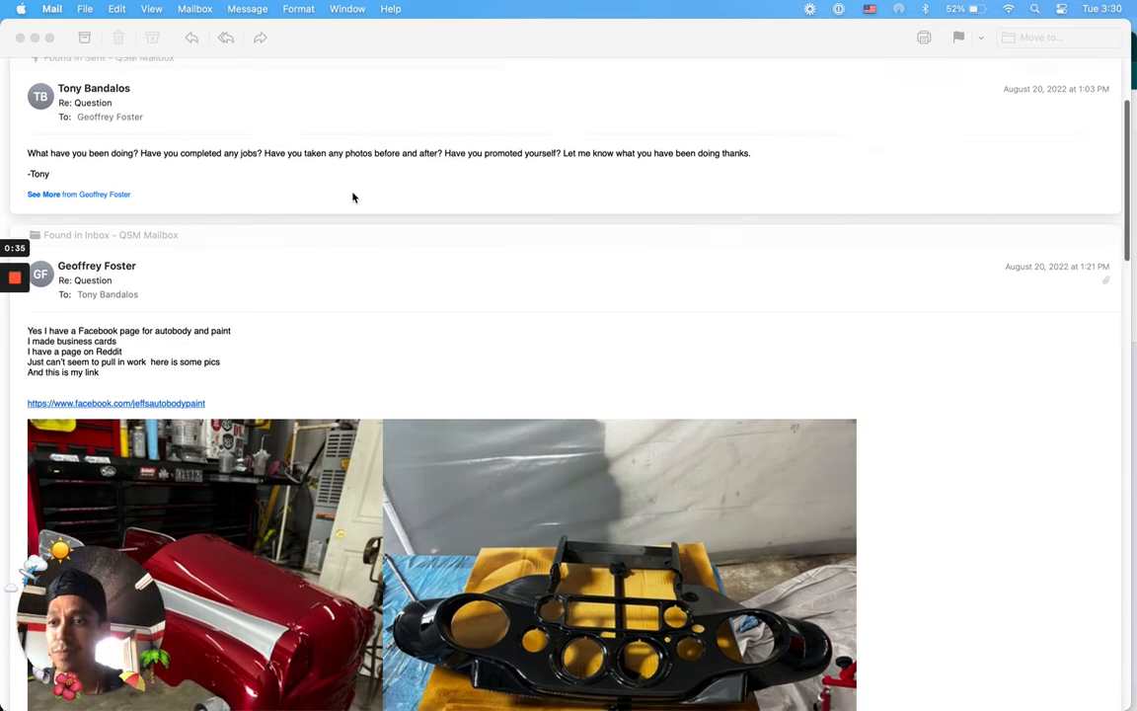
{"action": "scroll", "scroll_direction": "down", "scroll_amount": 3}
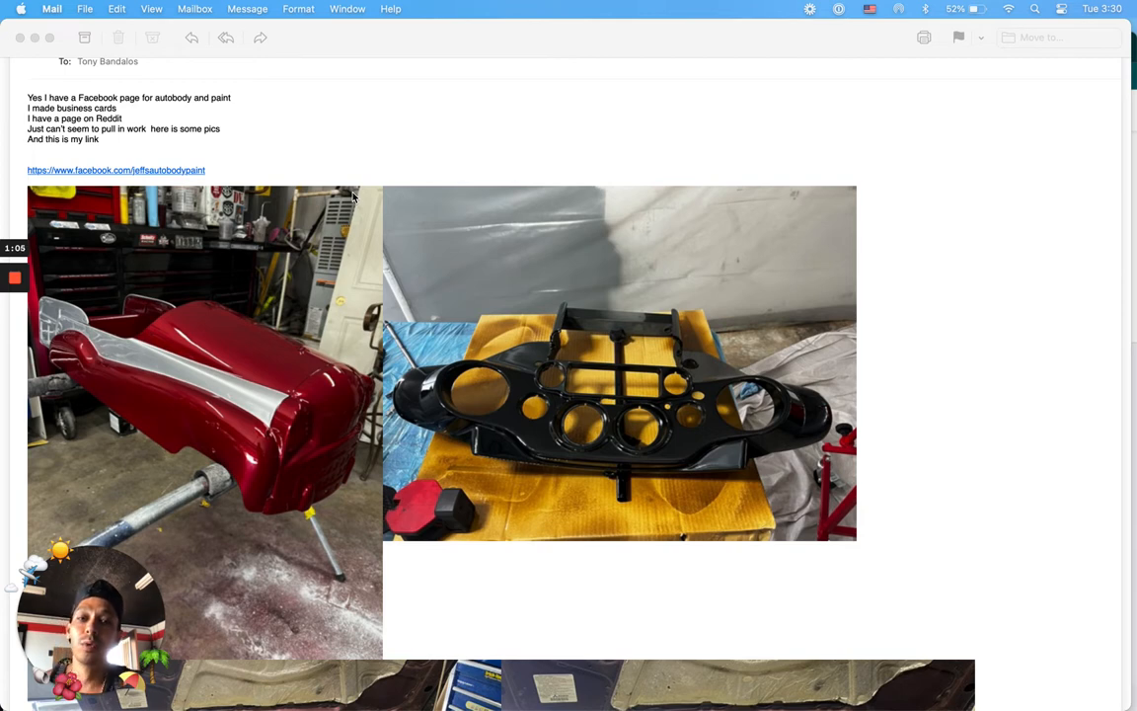
{"action": "mouse_move", "coordinate": [574, 334]}
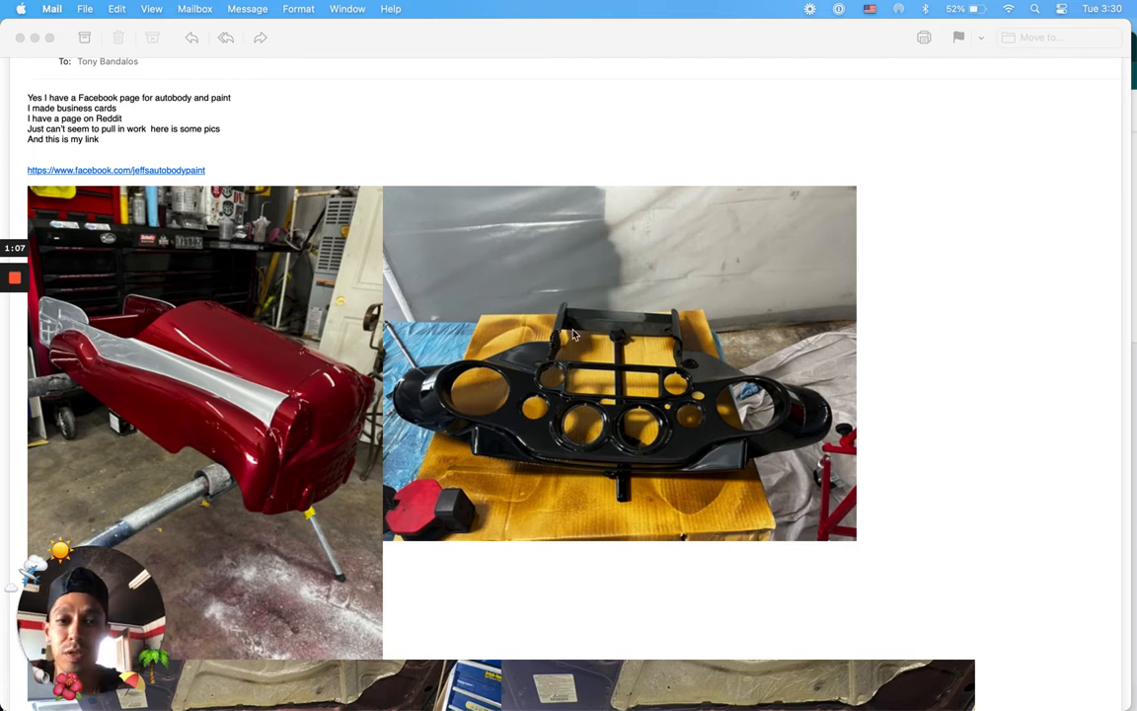
{"action": "scroll", "scroll_direction": "down", "scroll_amount": 3}
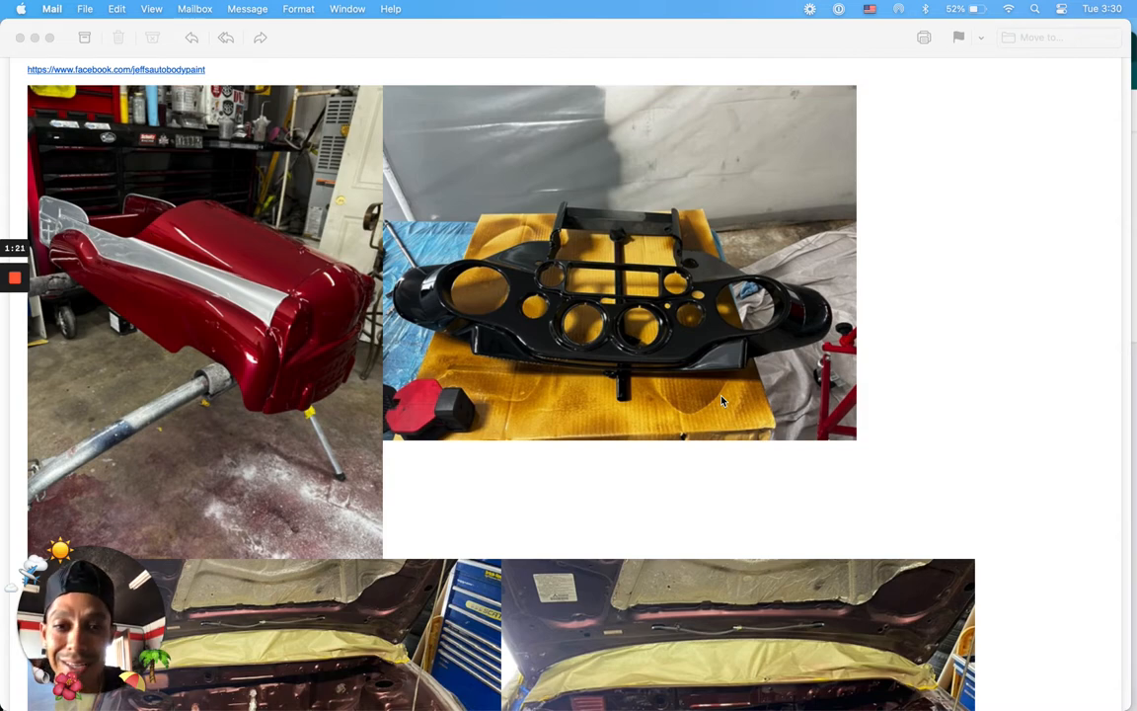
{"action": "scroll", "scroll_direction": "down", "scroll_amount": 3}
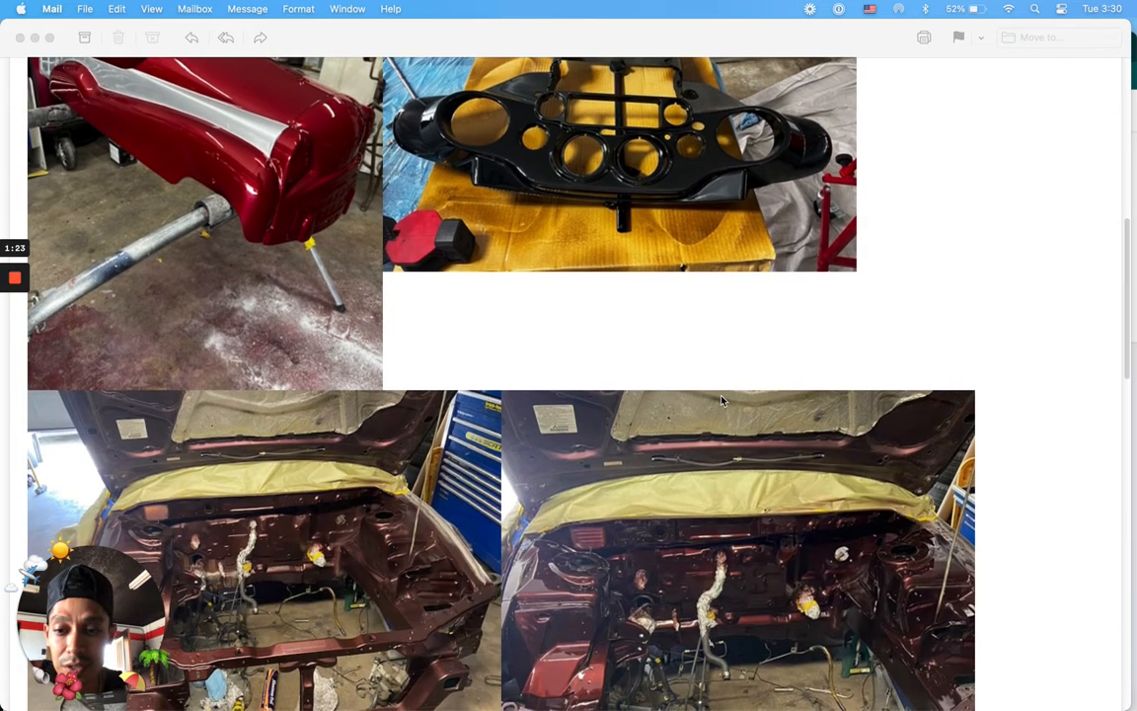
{"action": "scroll", "scroll_direction": "down", "scroll_amount": 3}
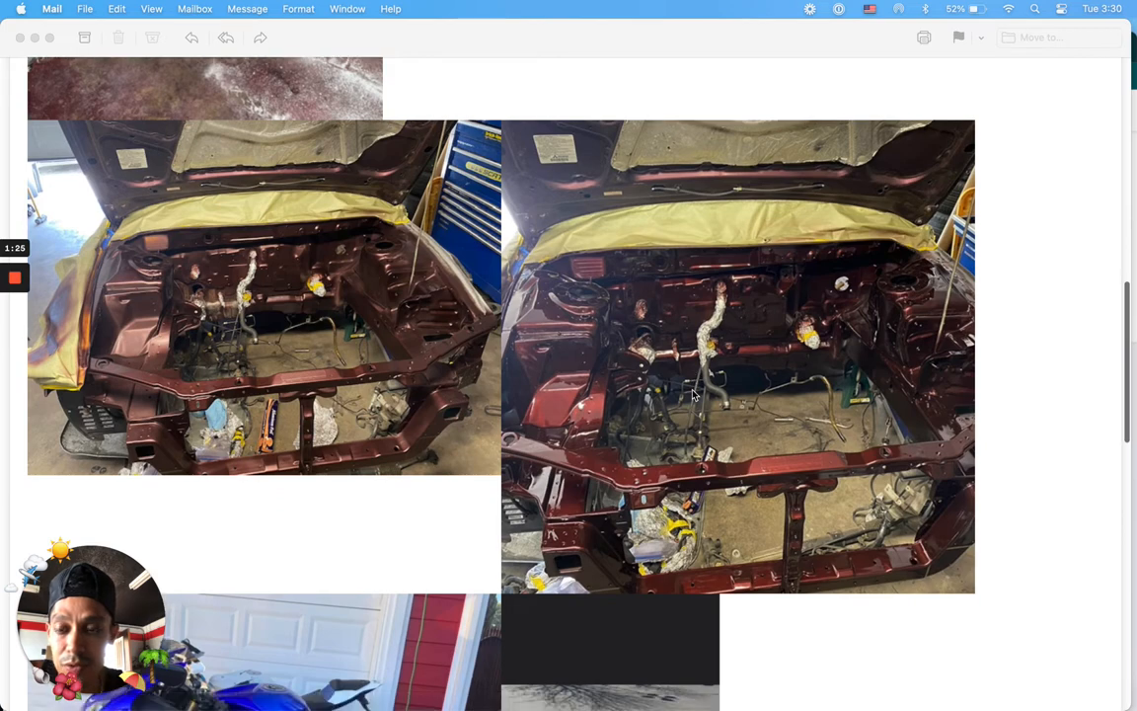
{"action": "scroll", "scroll_direction": "down", "scroll_amount": 3}
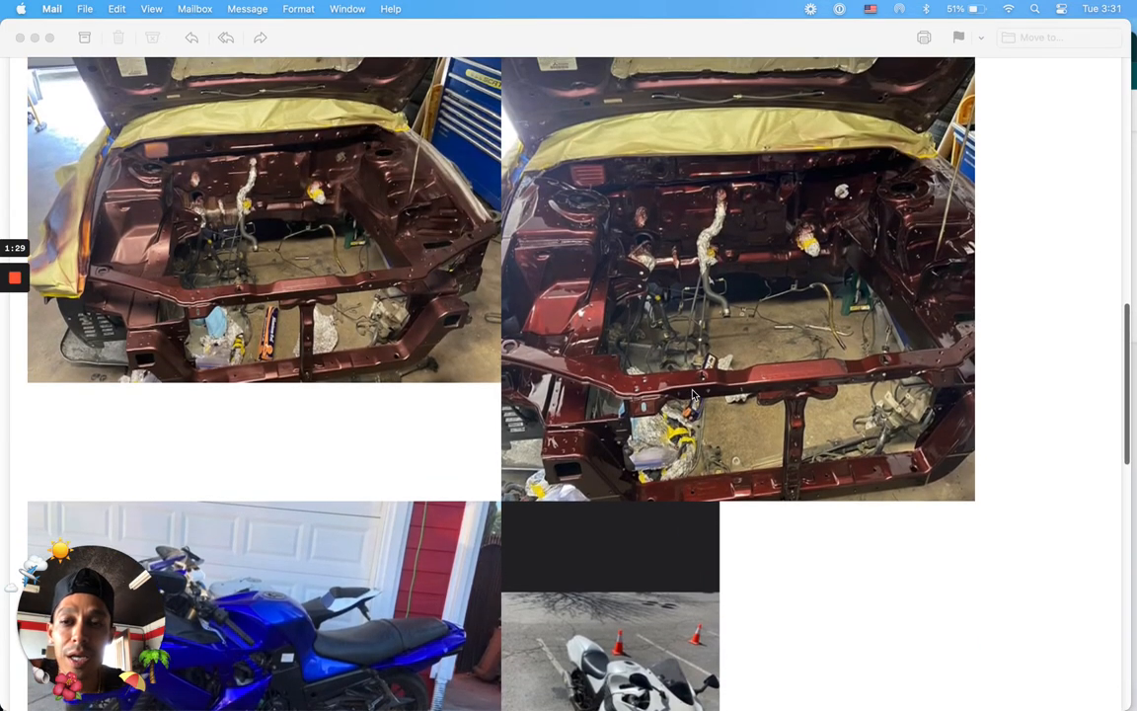
{"action": "scroll", "scroll_direction": "down", "scroll_amount": 3}
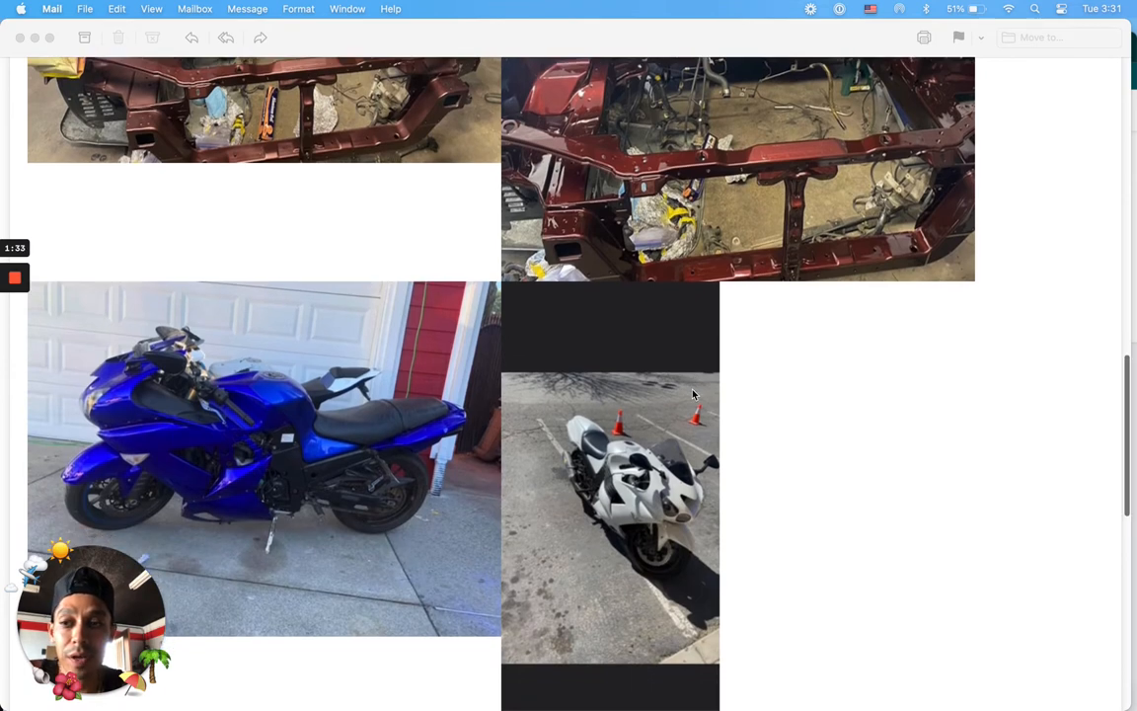
{"action": "scroll", "scroll_direction": "down", "scroll_amount": 3}
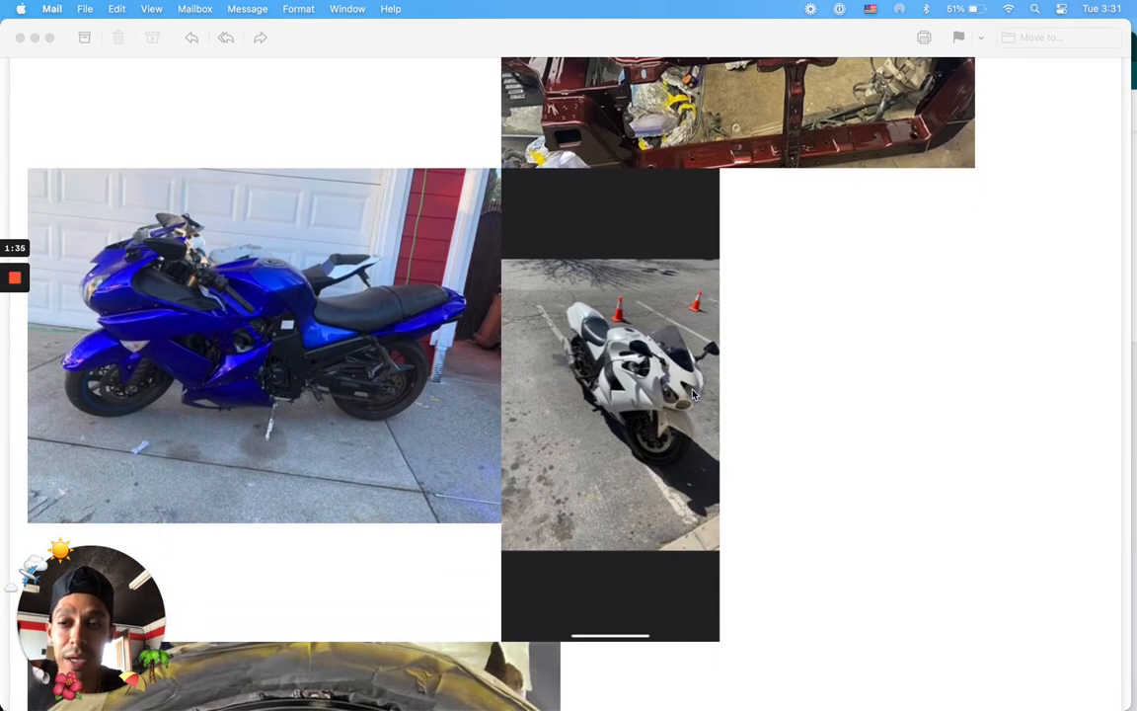
{"action": "scroll", "scroll_direction": "down", "scroll_amount": 3}
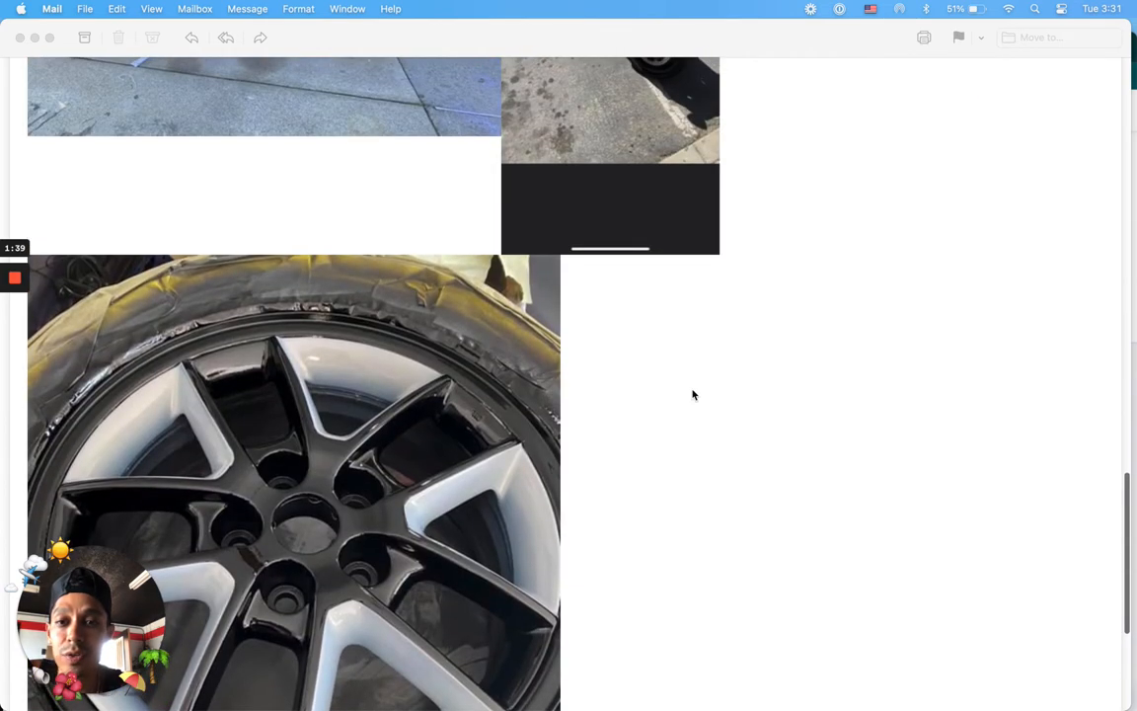
{"action": "scroll", "scroll_direction": "down", "scroll_amount": 3}
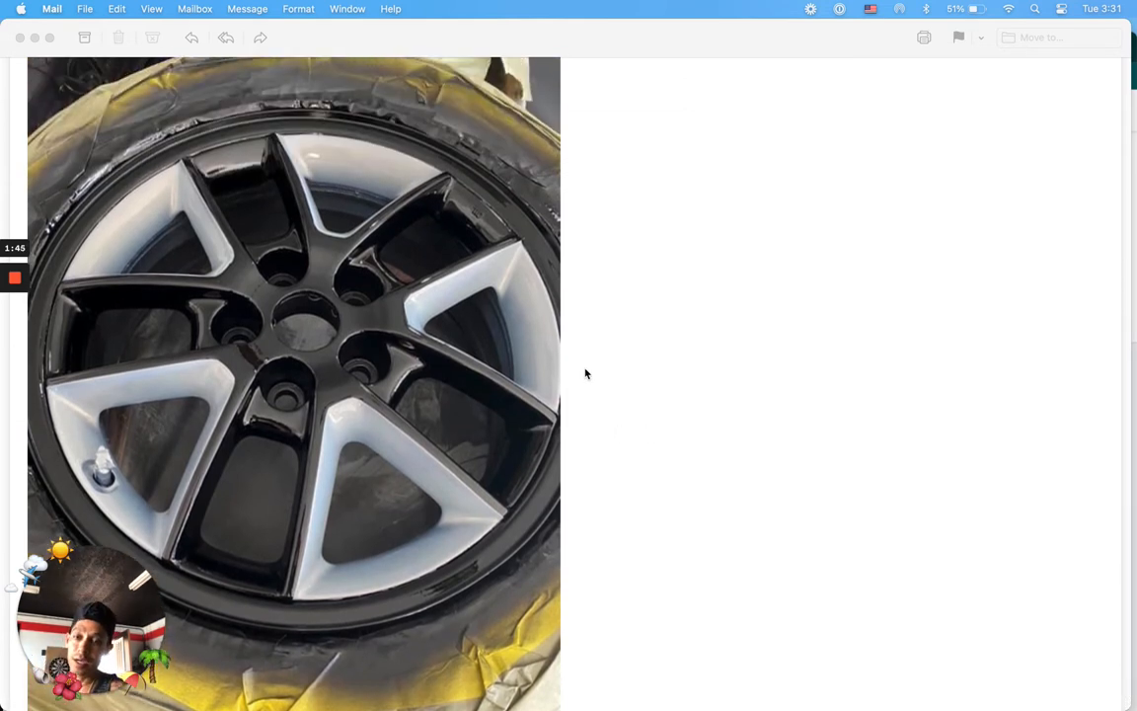
{"action": "scroll", "scroll_direction": "up", "scroll_amount": 3}
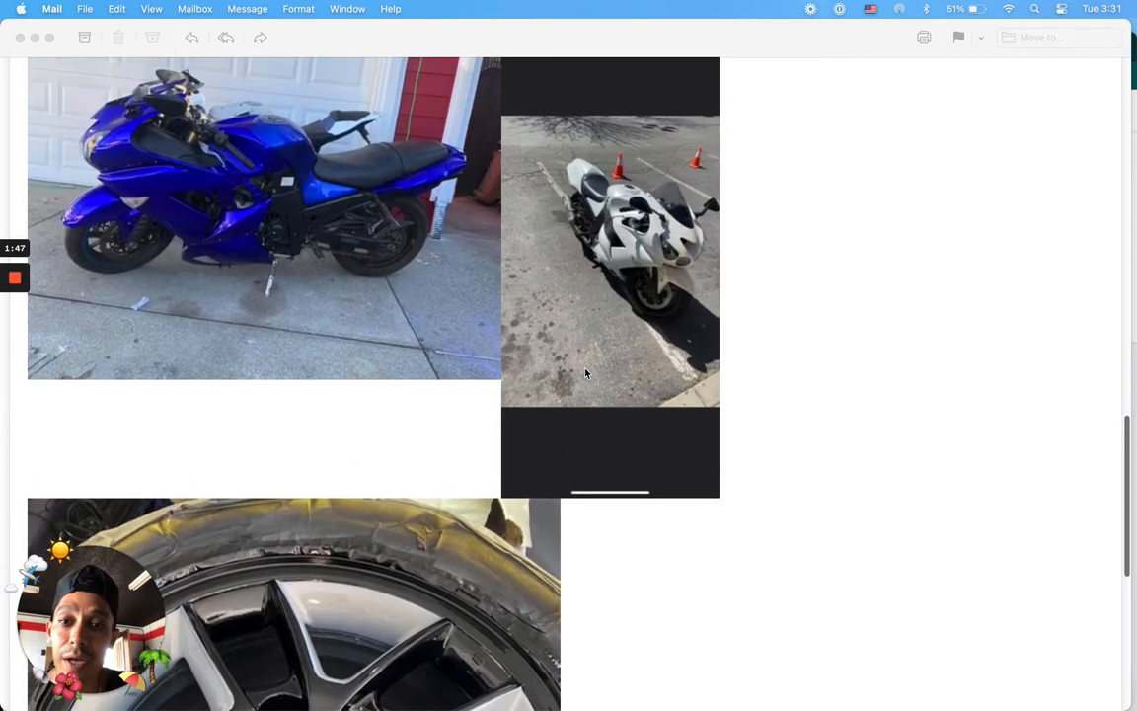
{"action": "scroll", "scroll_direction": "down", "scroll_amount": 3}
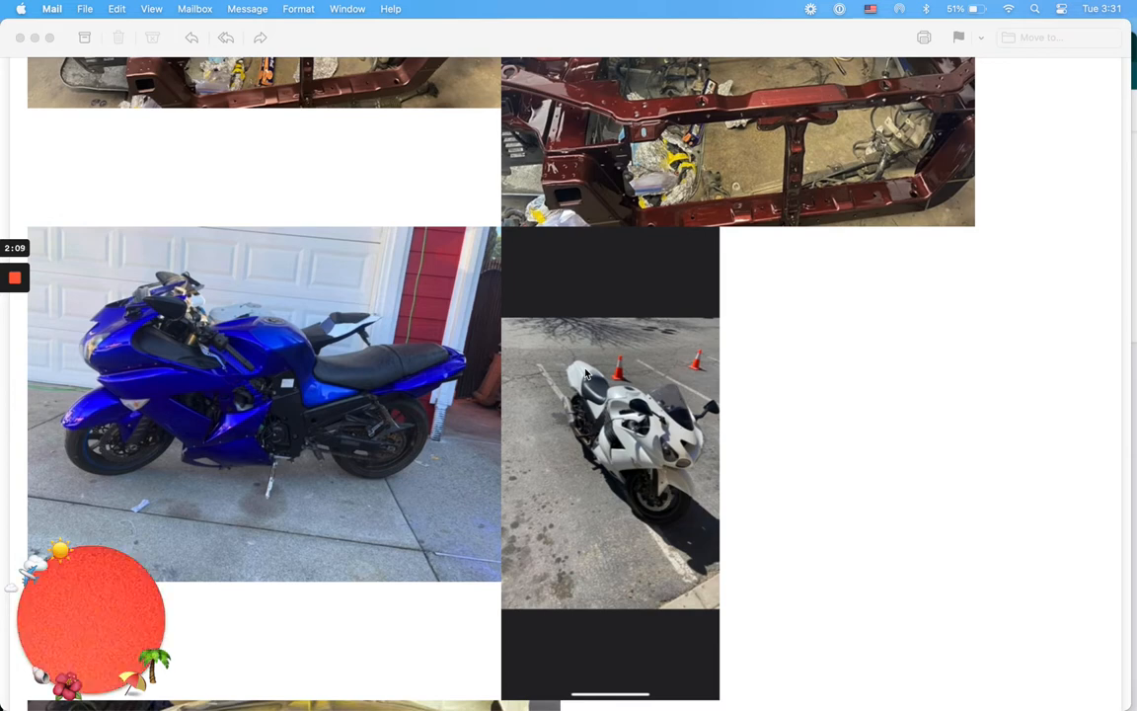
{"action": "mouse_move", "coordinate": [880, 363]}
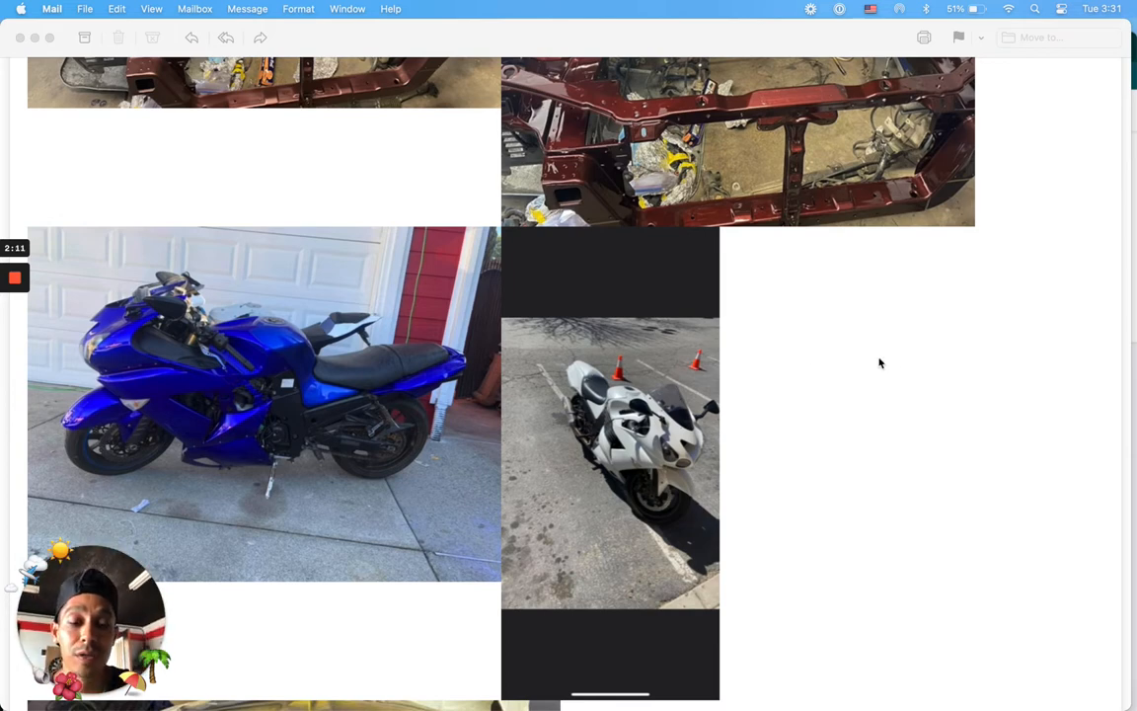
{"action": "scroll", "scroll_direction": "up", "scroll_amount": 3}
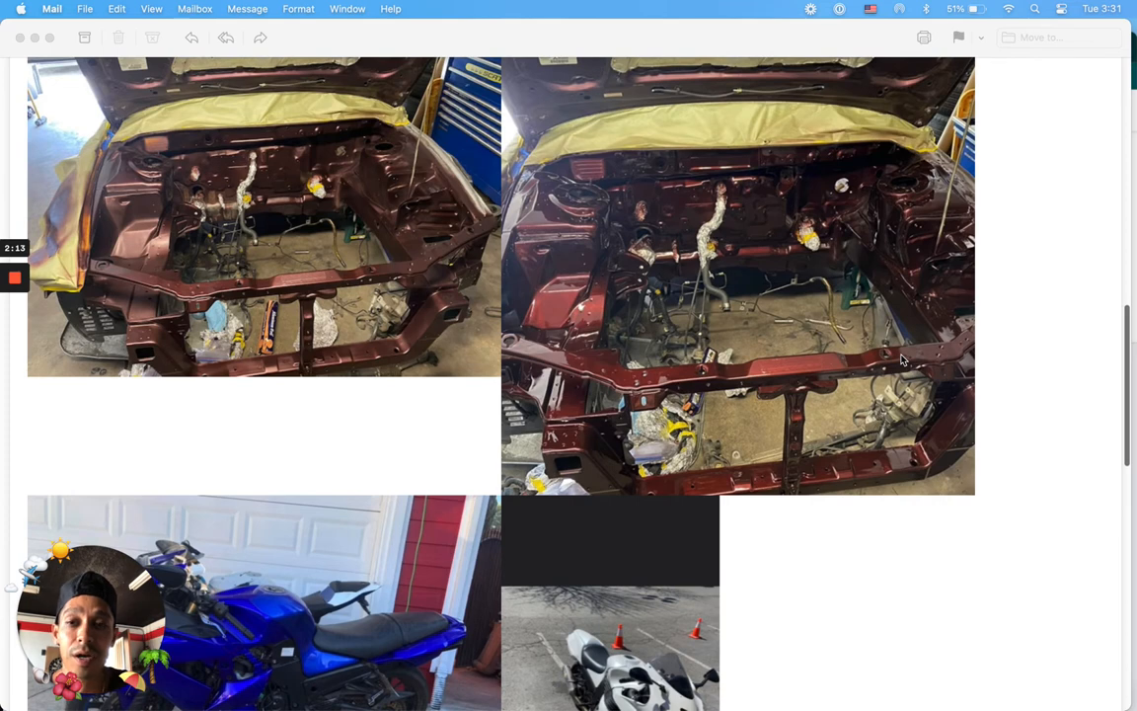
{"action": "mouse_move", "coordinate": [1038, 221]}
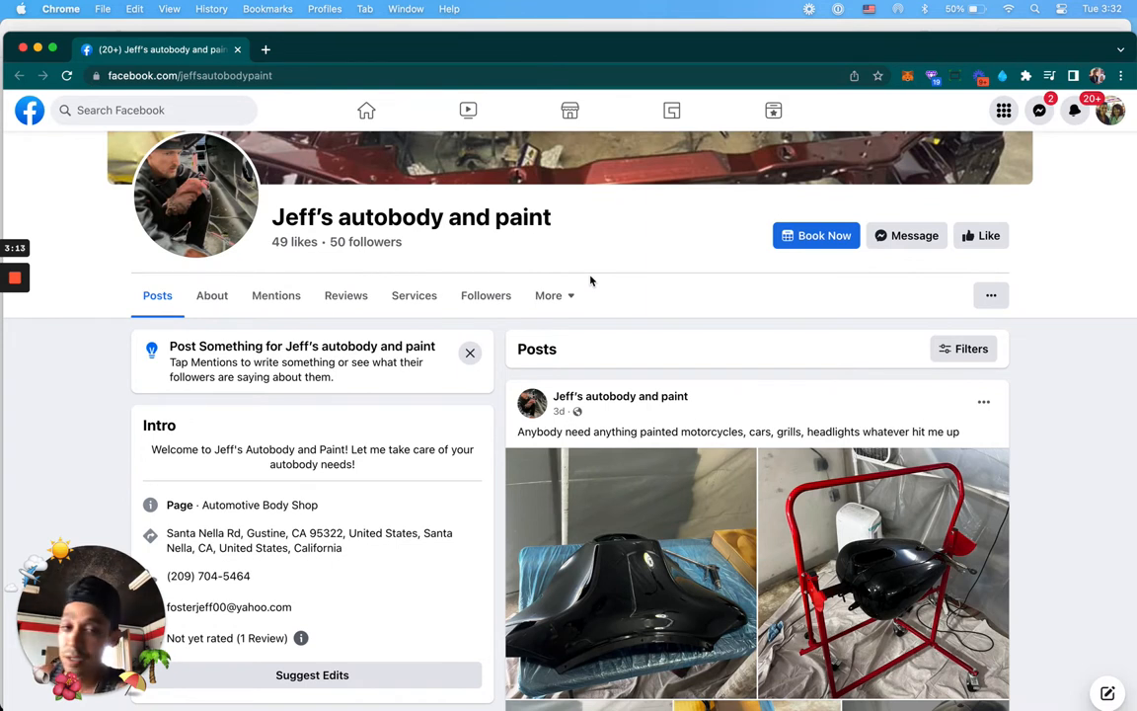
{"action": "mouse_move", "coordinate": [330, 253]}
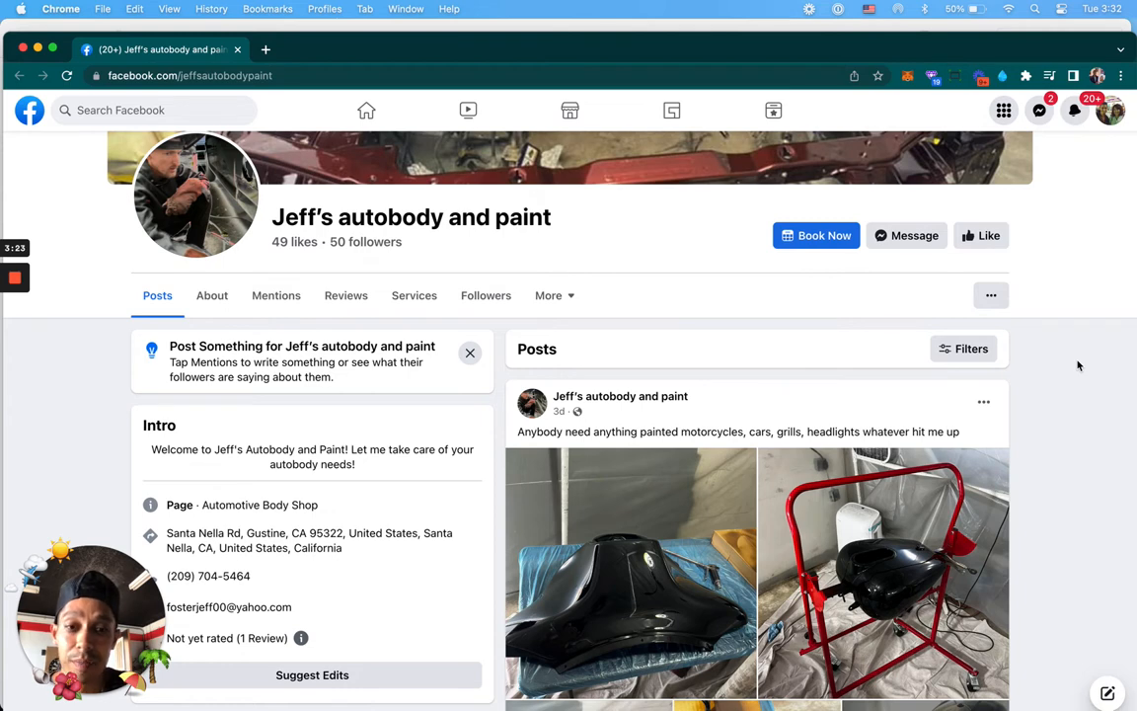
{"action": "scroll", "scroll_direction": "down", "scroll_amount": 3}
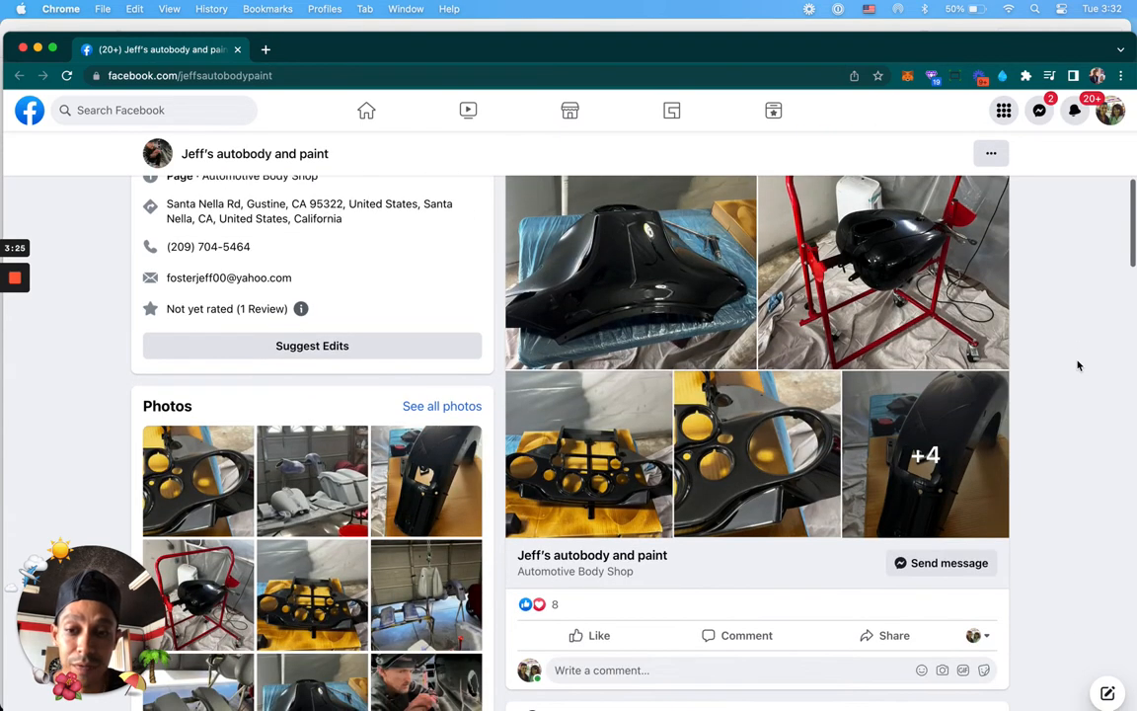
{"action": "scroll", "scroll_direction": "down", "scroll_amount": 3}
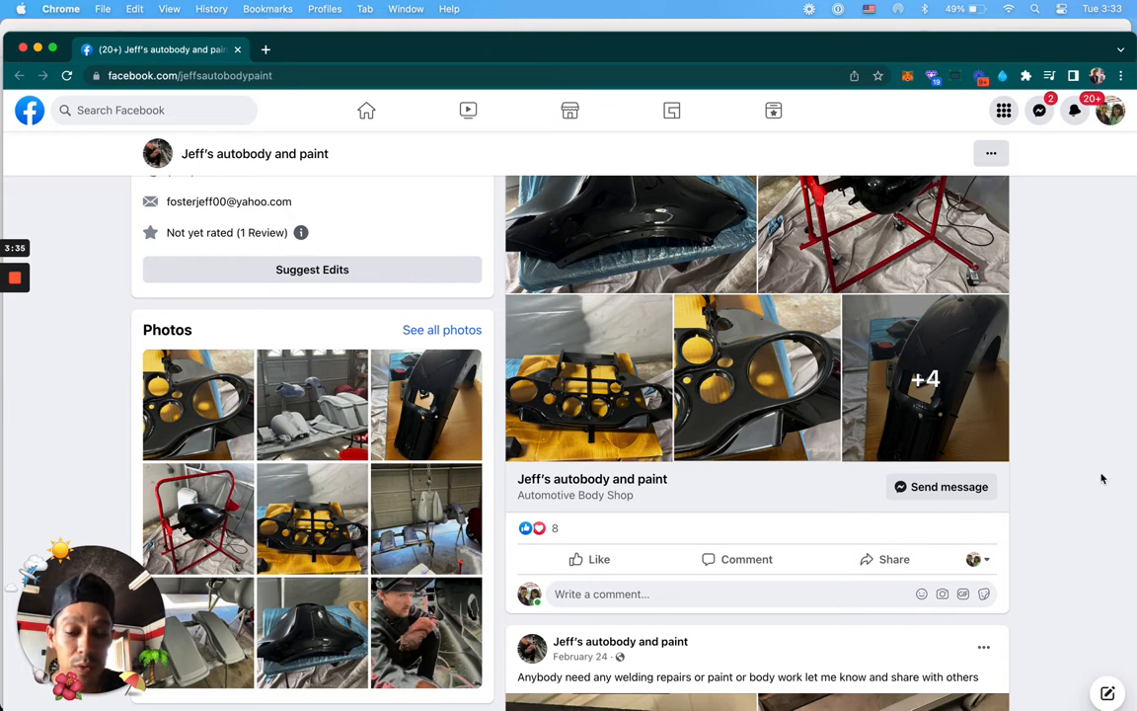
{"action": "scroll", "scroll_direction": "down", "scroll_amount": 3}
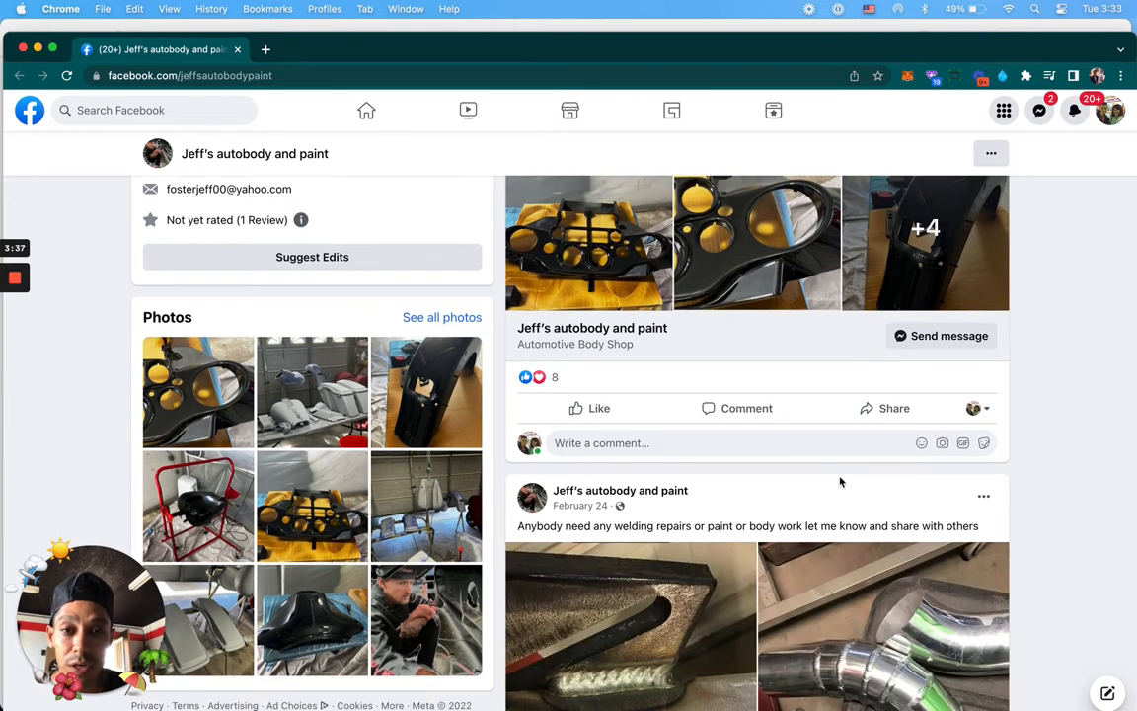
{"action": "scroll", "scroll_direction": "down", "scroll_amount": 3}
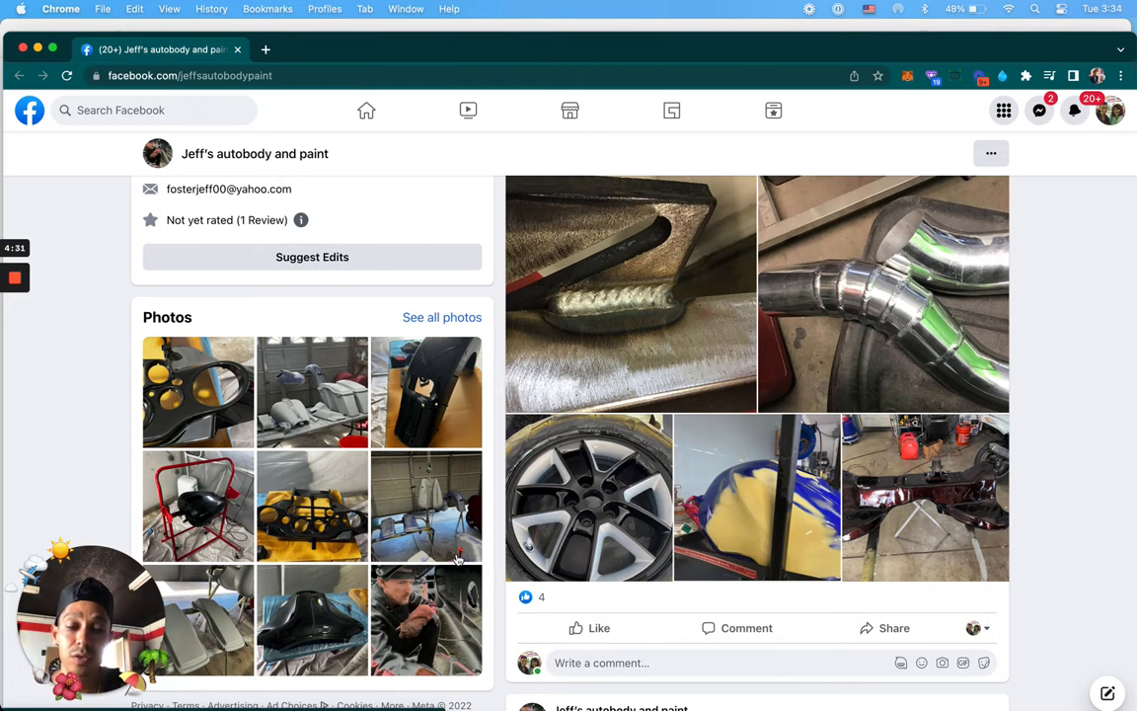
Scroll to the masked-off engine bay post, then return to the autobody page's Facebook tab.
{"action": "scroll", "scroll_direction": "down", "scroll_amount": 3}
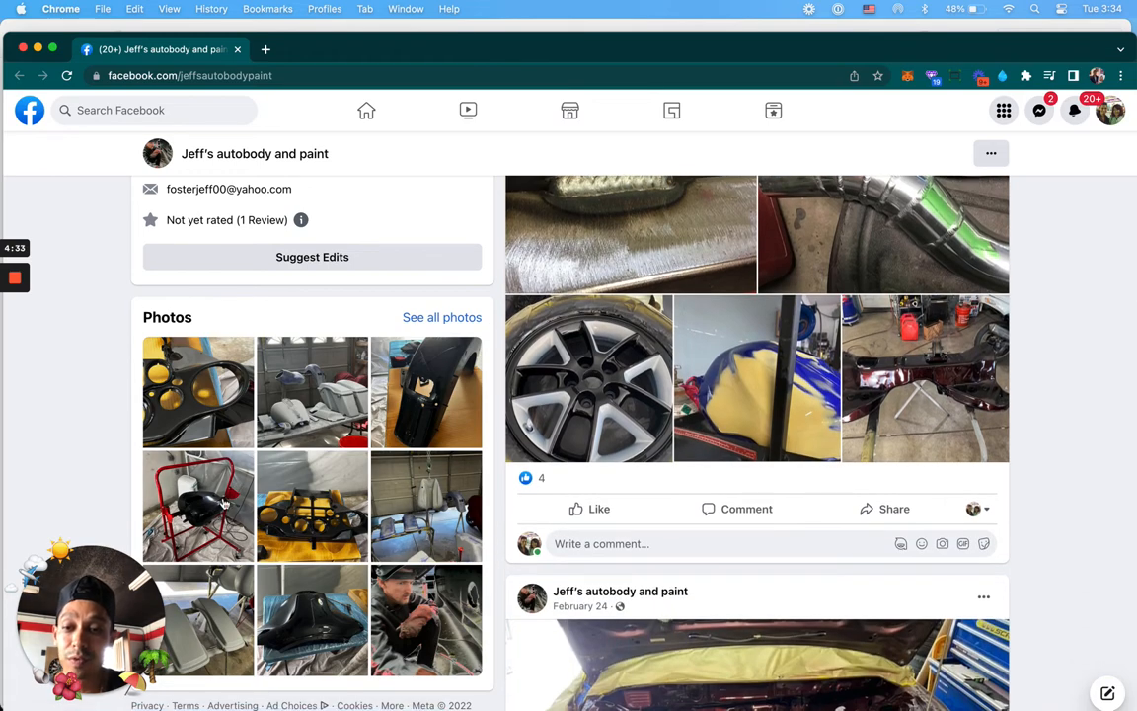
{"action": "scroll", "scroll_direction": "down", "scroll_amount": 3}
{"action": "type", "text": "l"}
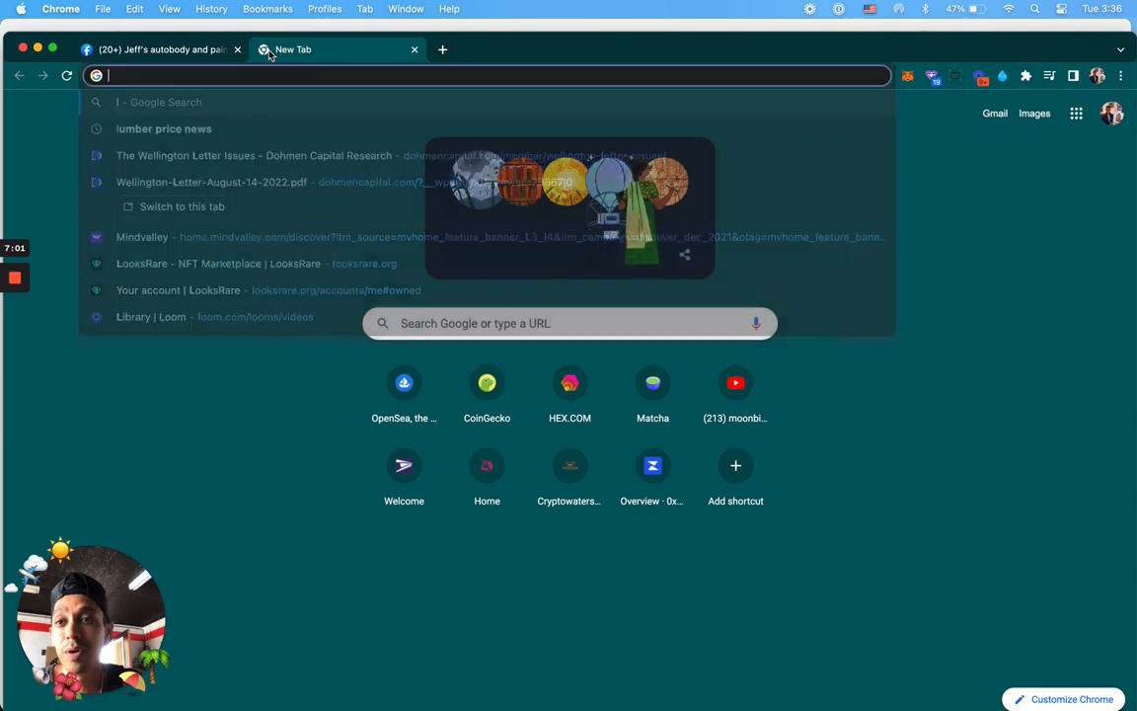
{"action": "left_click", "coordinate": [158, 49]}
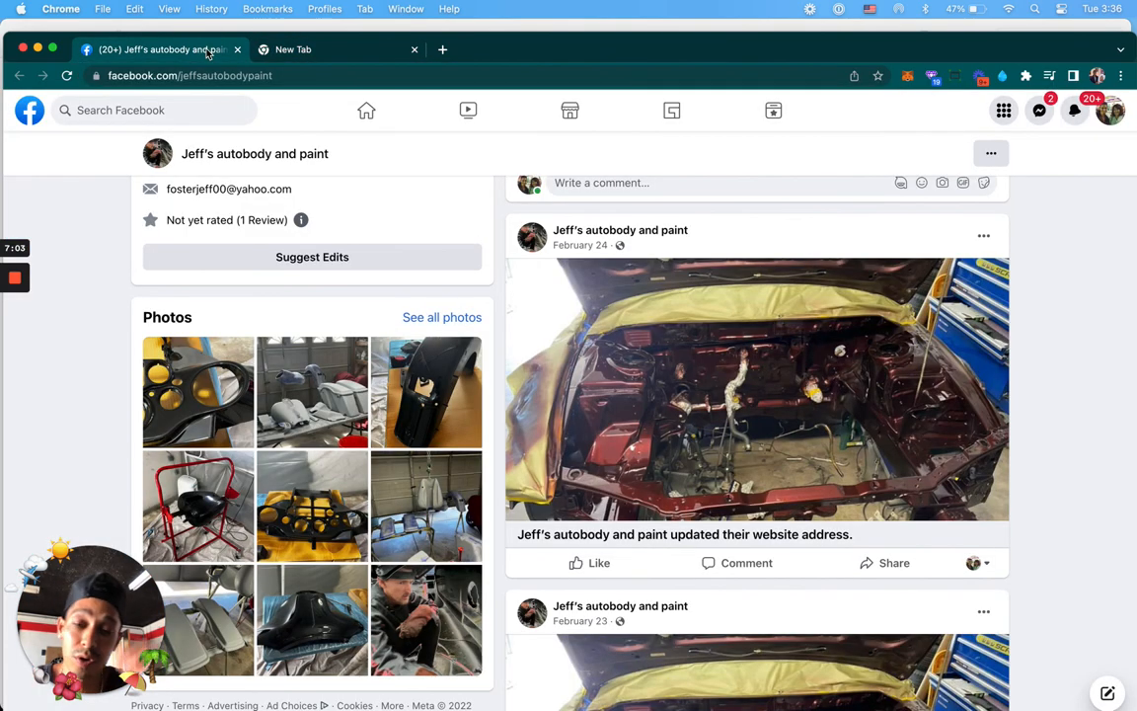